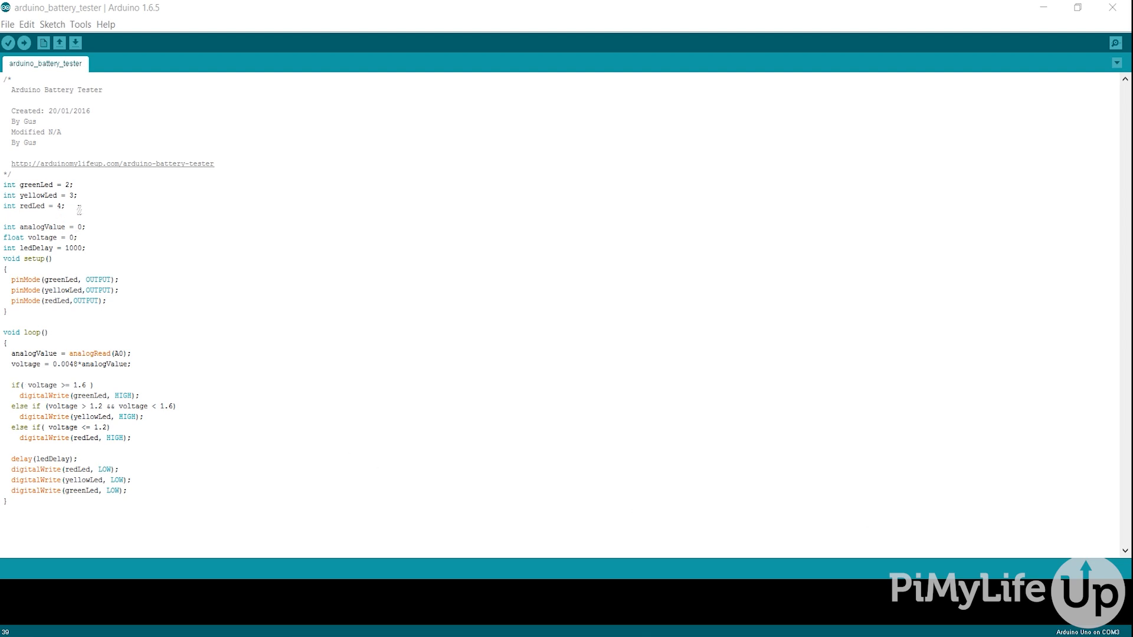
mouse_move(99, 224)
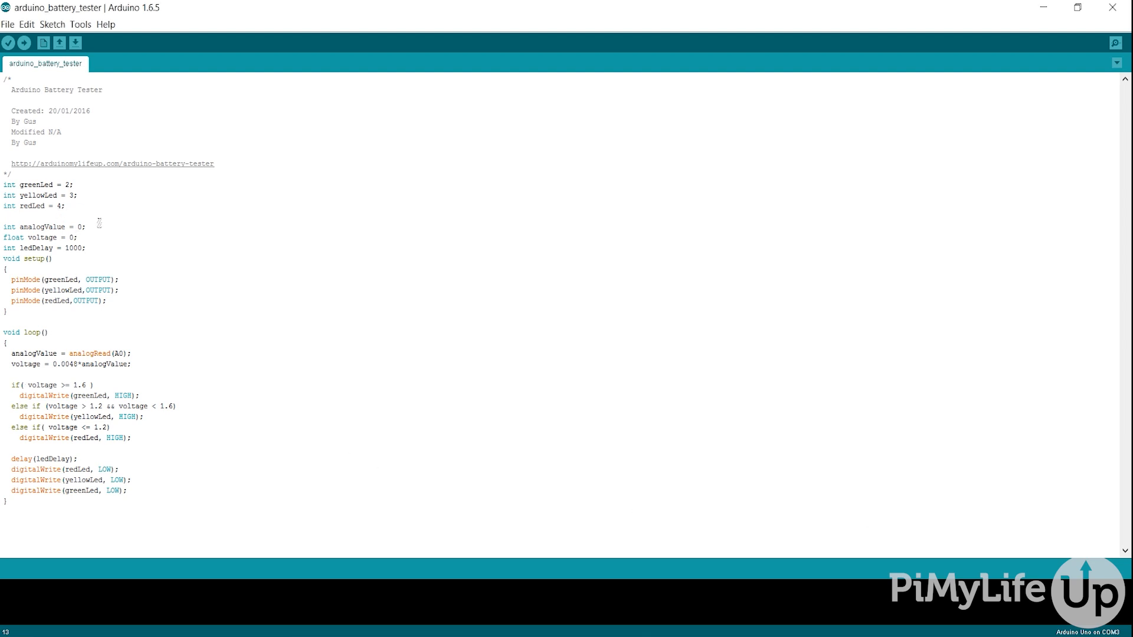
Step: Select the 'int analogValue = 0;' declaration line to highlight it
left_click_drag(4, 184, 64, 205)
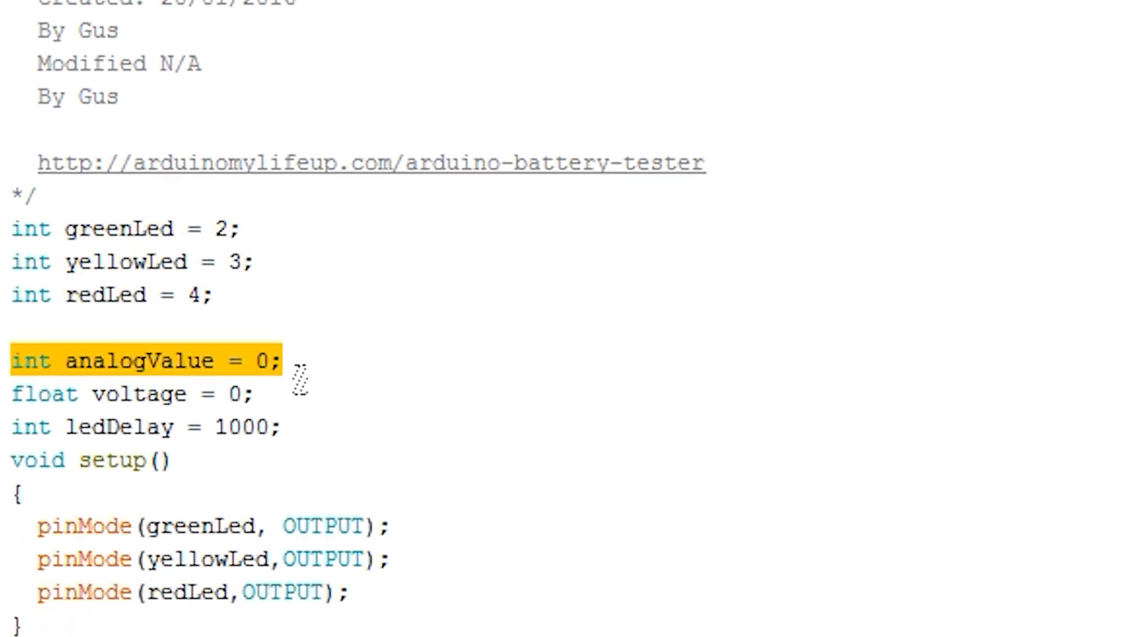
Step: Select the entire setup() block that sets the three LED pins as outputs
scroll("down", 3)
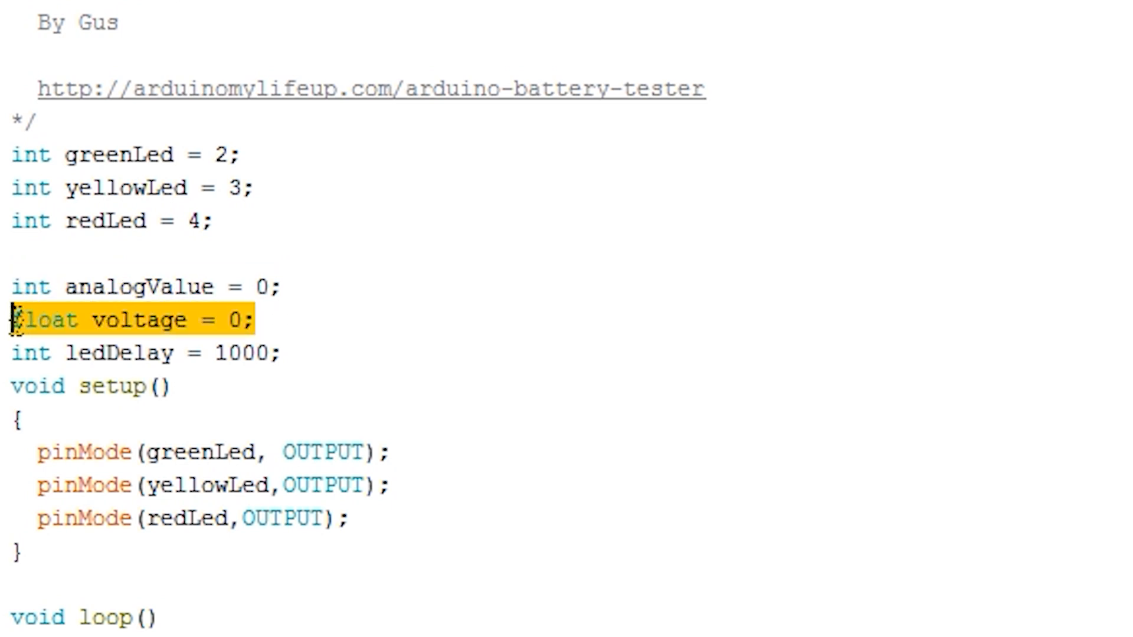
mouse_move(14, 347)
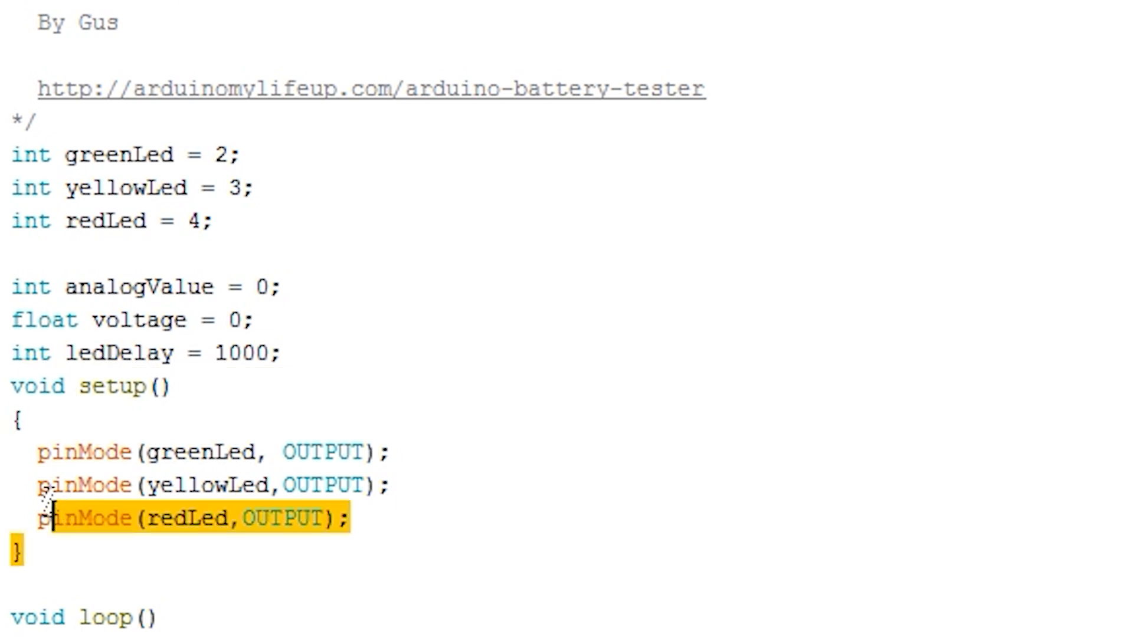
left_click_drag(55, 517, 11, 385)
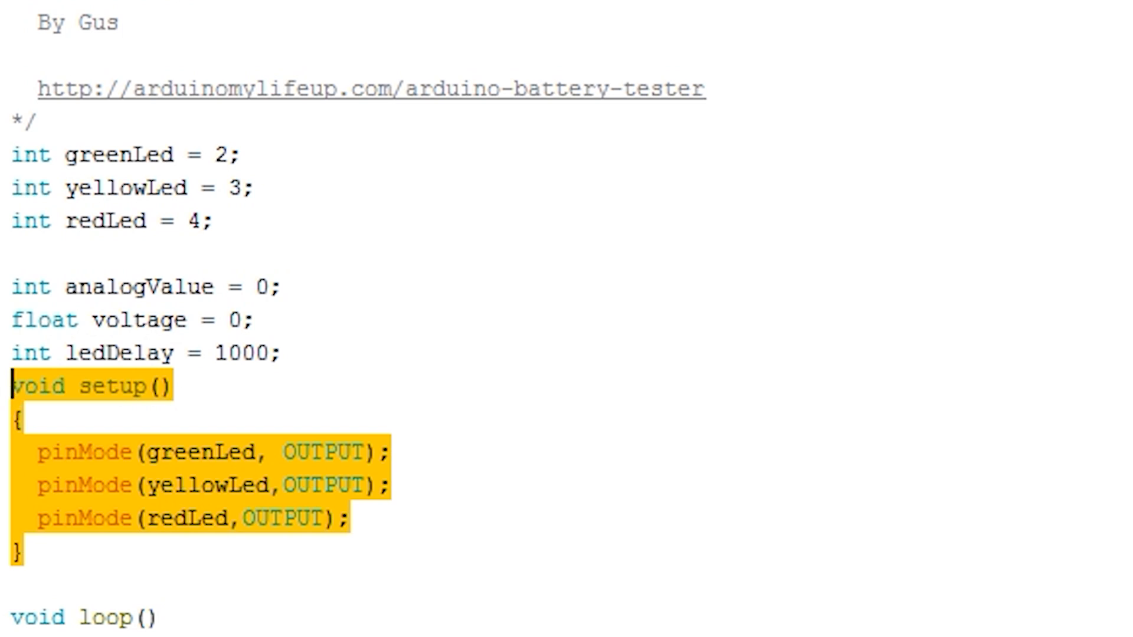